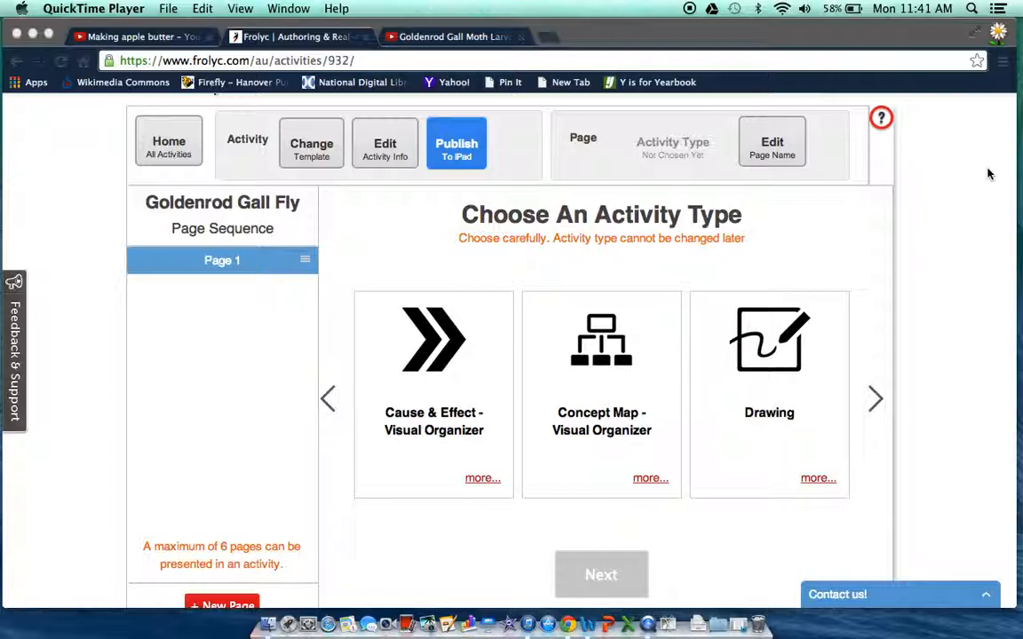
mouse_move(917, 304)
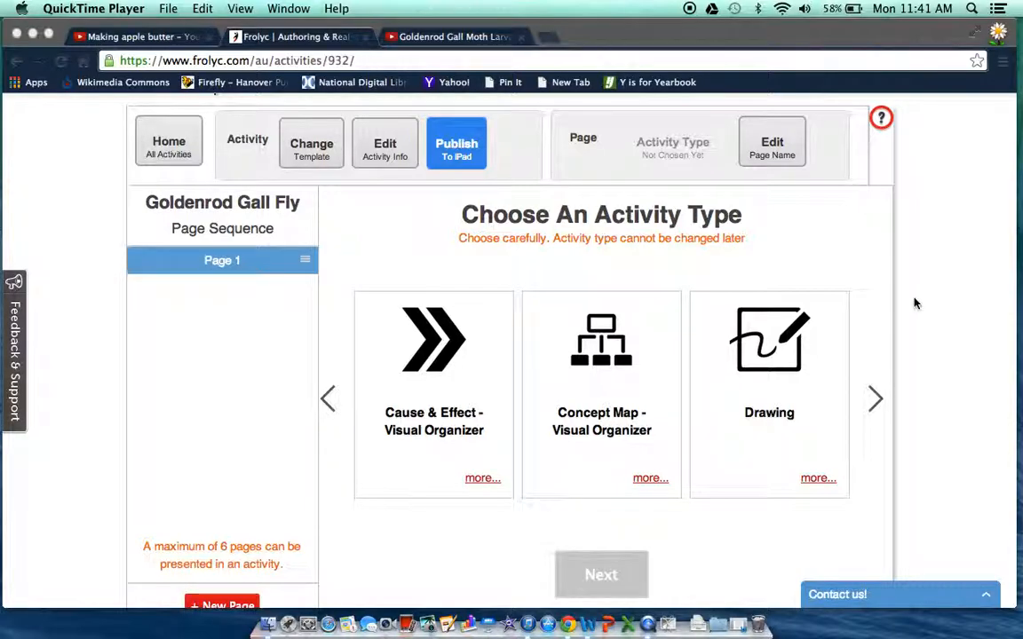
mouse_move(784, 342)
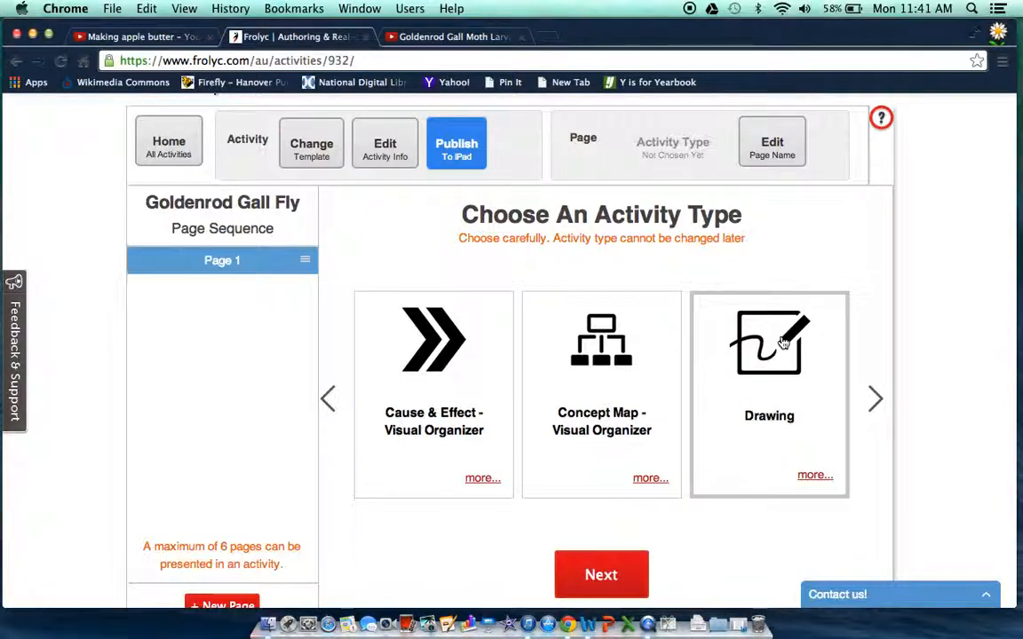
Step: Confirm Drawing, enter the prompt 'Describe what you would do to get ready for a cold winter.' and save
click(602, 575)
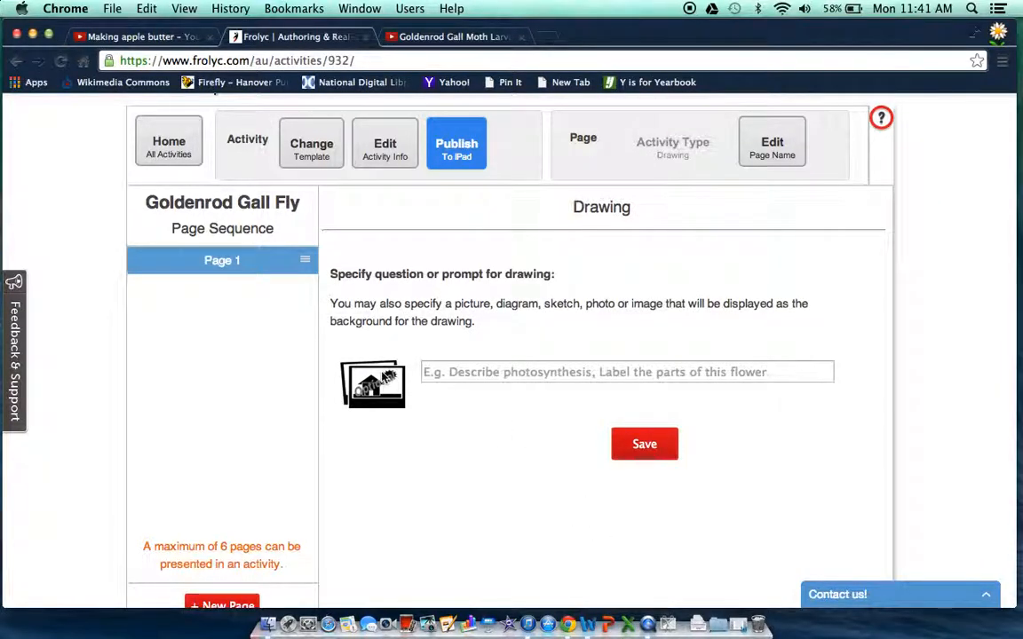
click(626, 371)
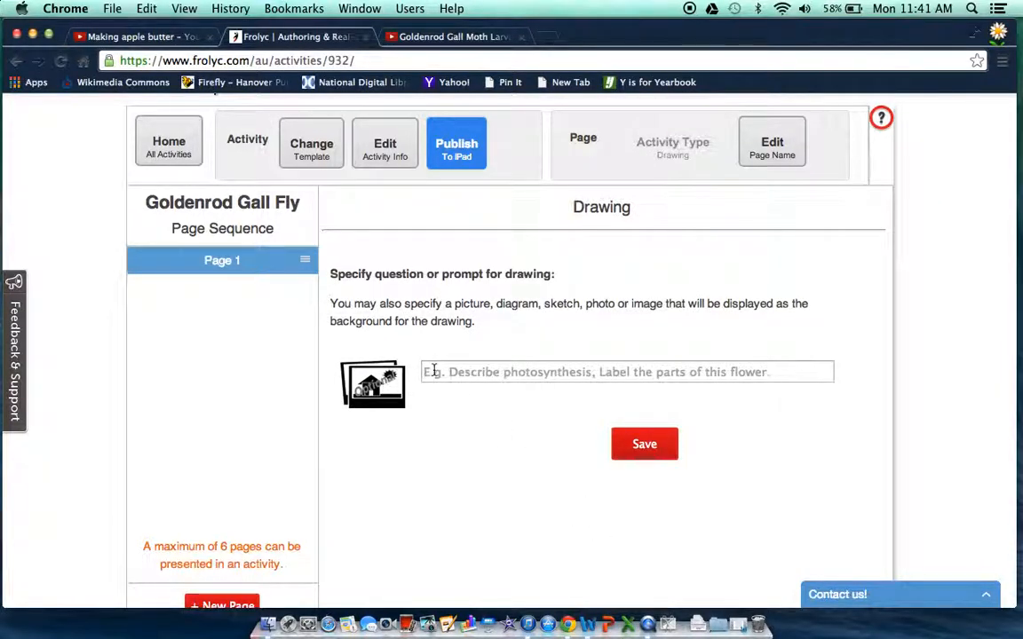
click(627, 371)
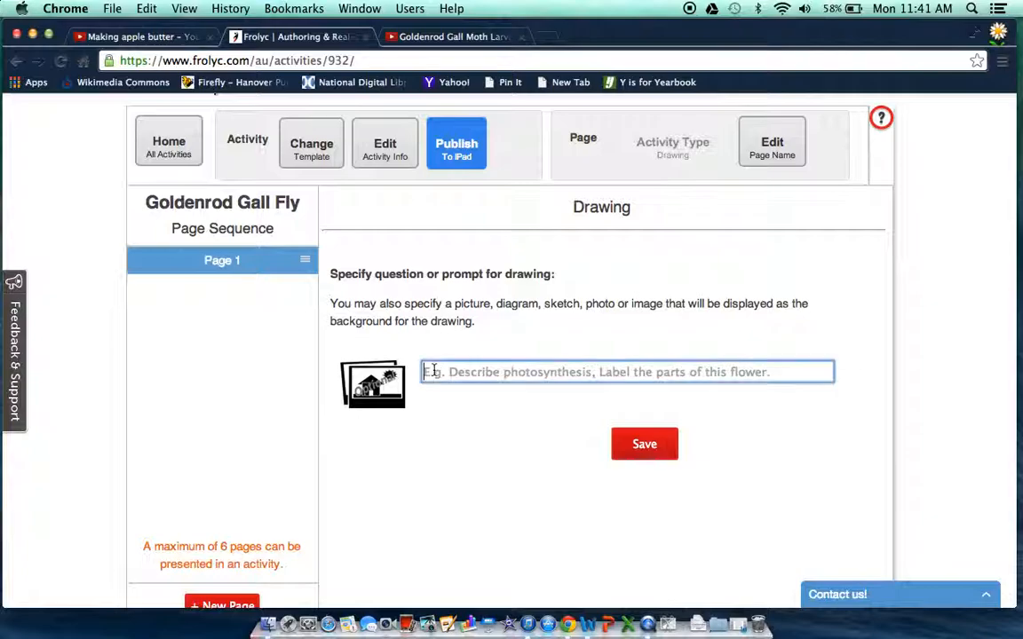
text(De)
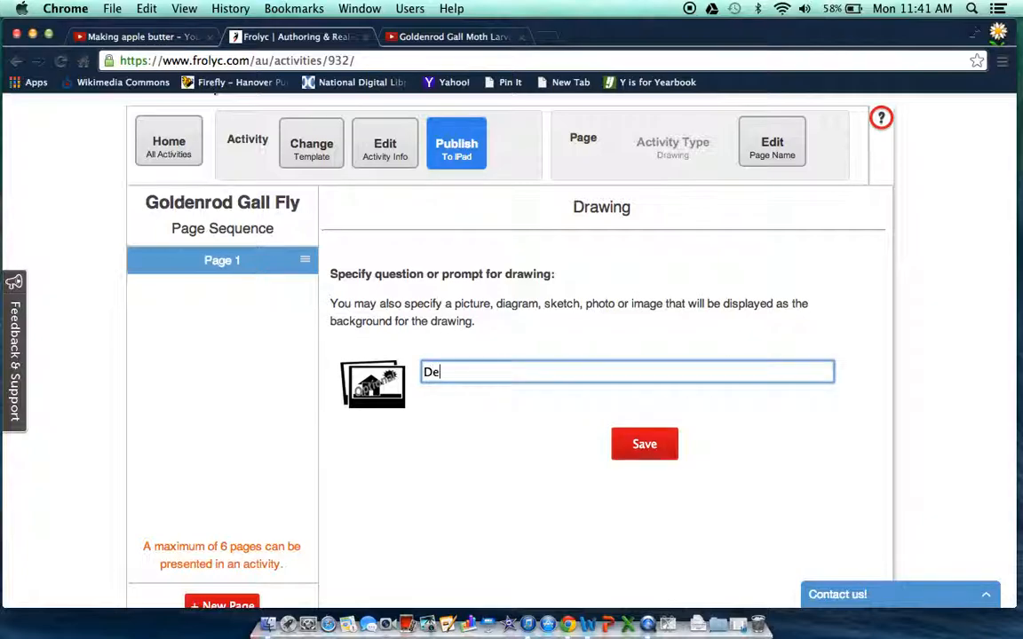
text(scribe what you)
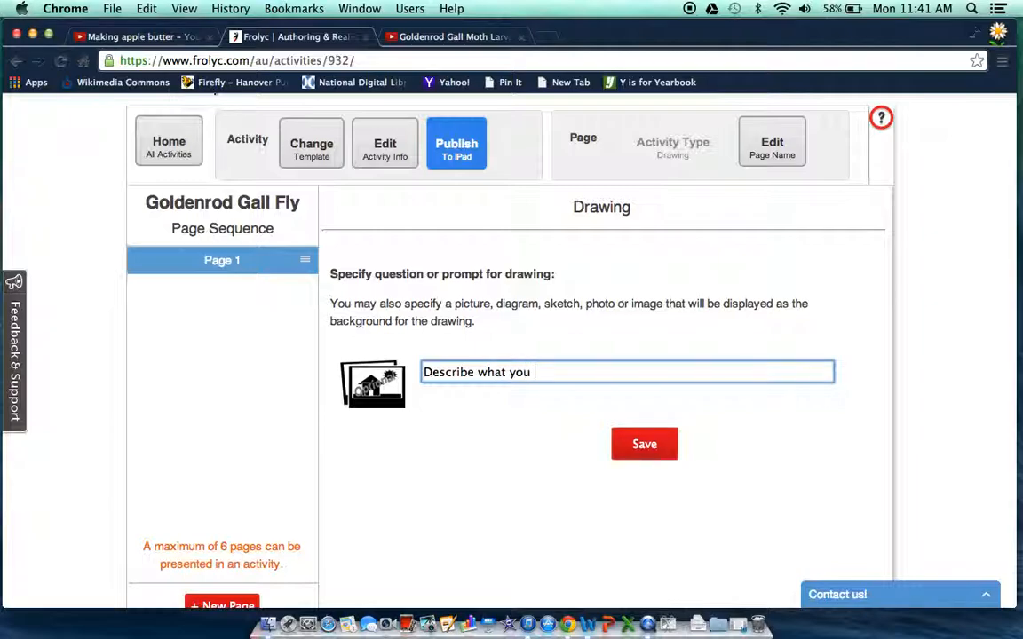
text(would)
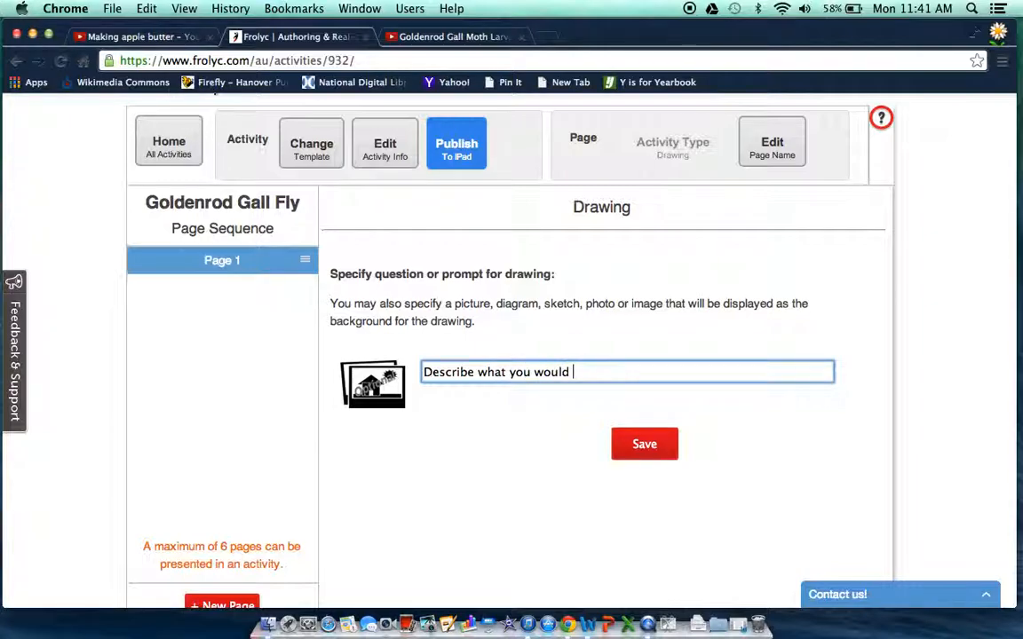
text(do to get rea)
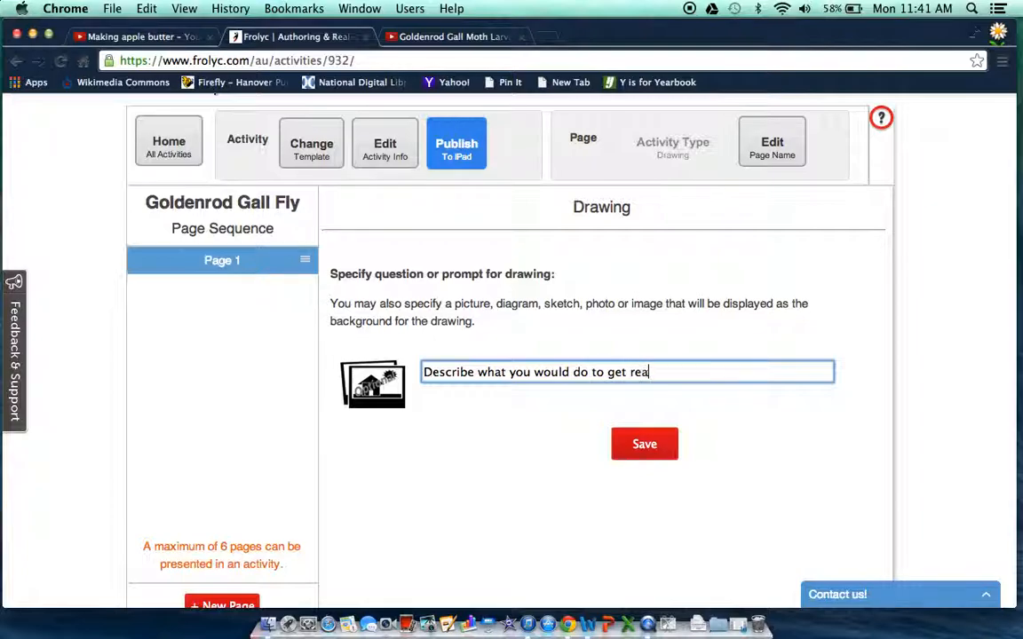
text(dy for a cold winter.)
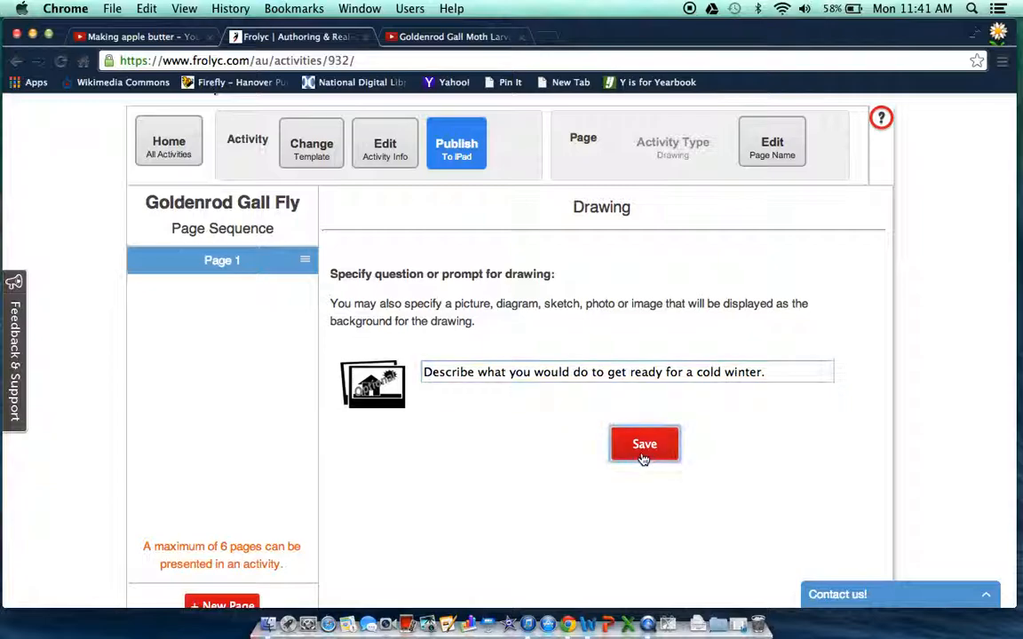
click(644, 444)
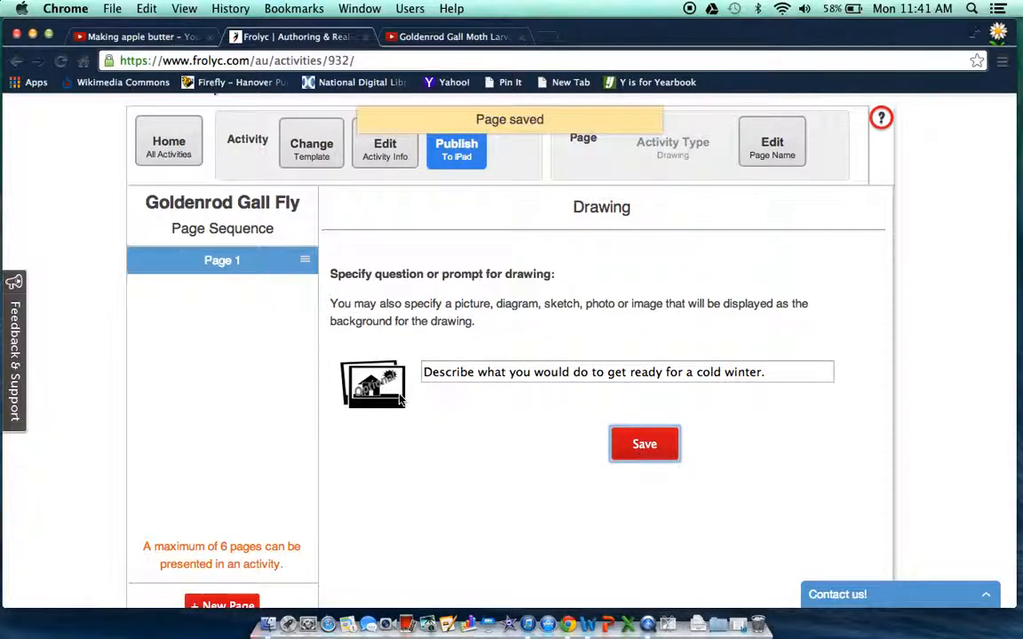
Step: Start uploading a new background image file for the drawing from the Image dialog
click(373, 385)
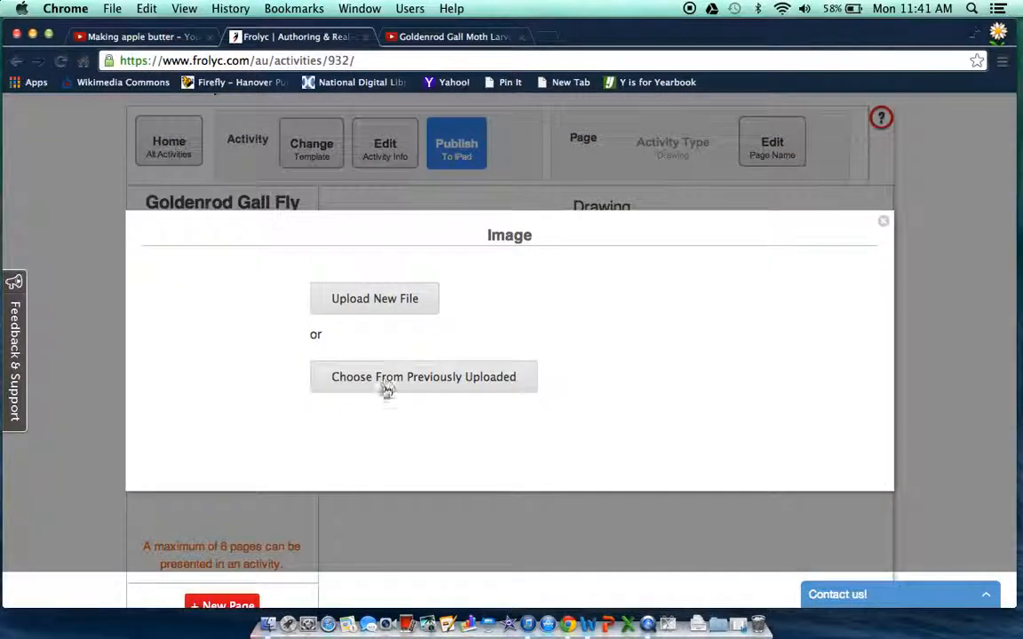
mouse_move(380, 318)
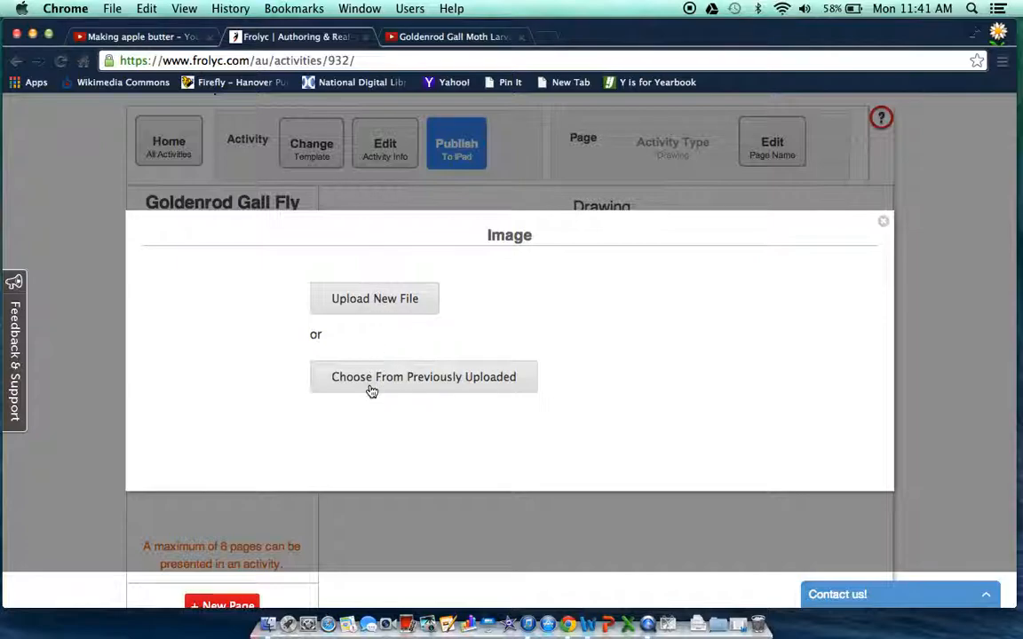
mouse_move(364, 313)
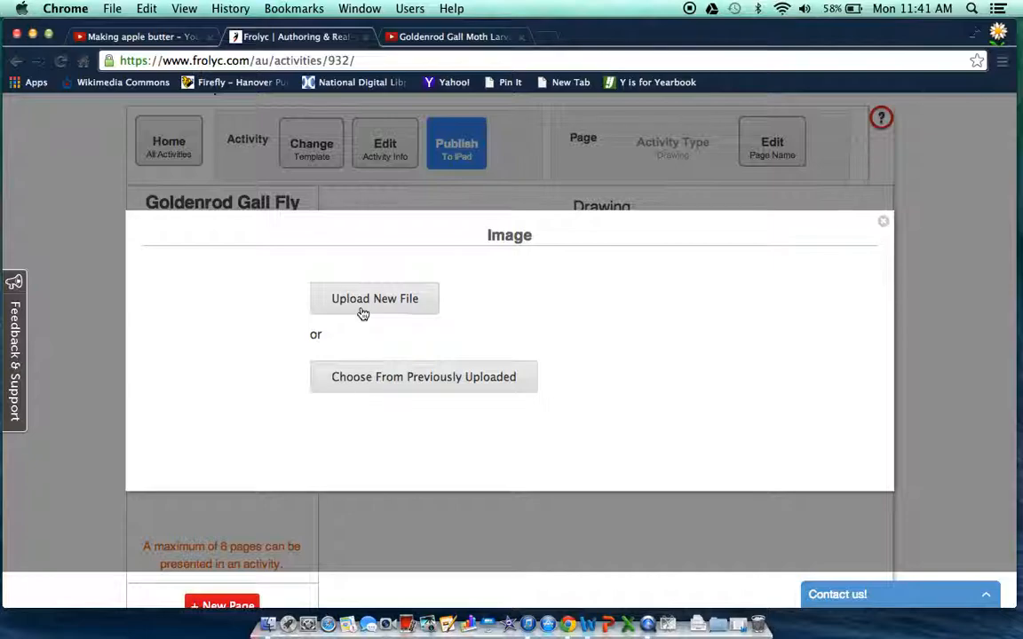
click(374, 299)
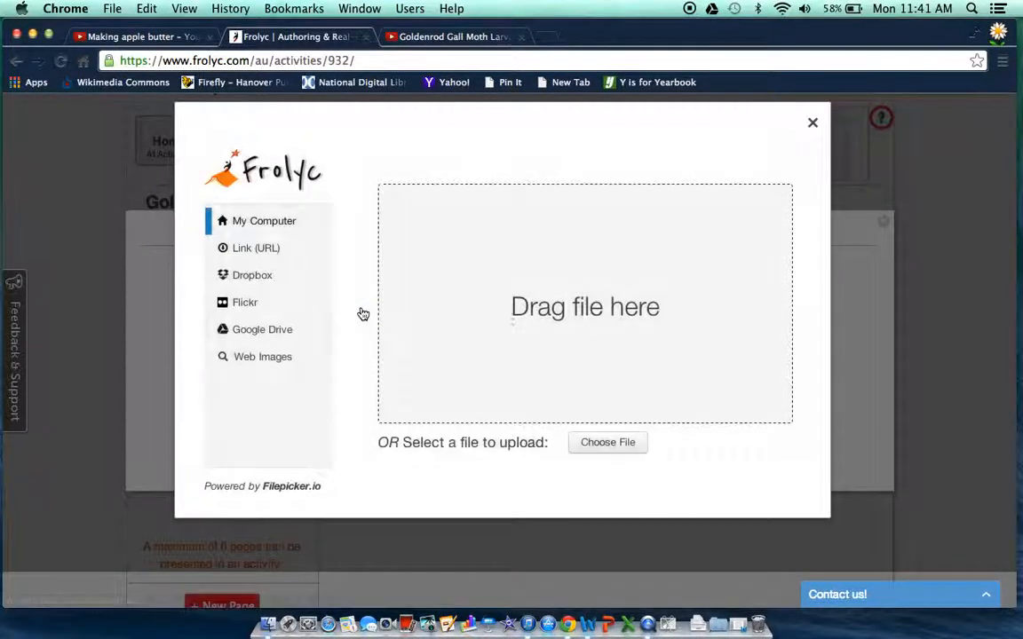
mouse_move(607, 443)
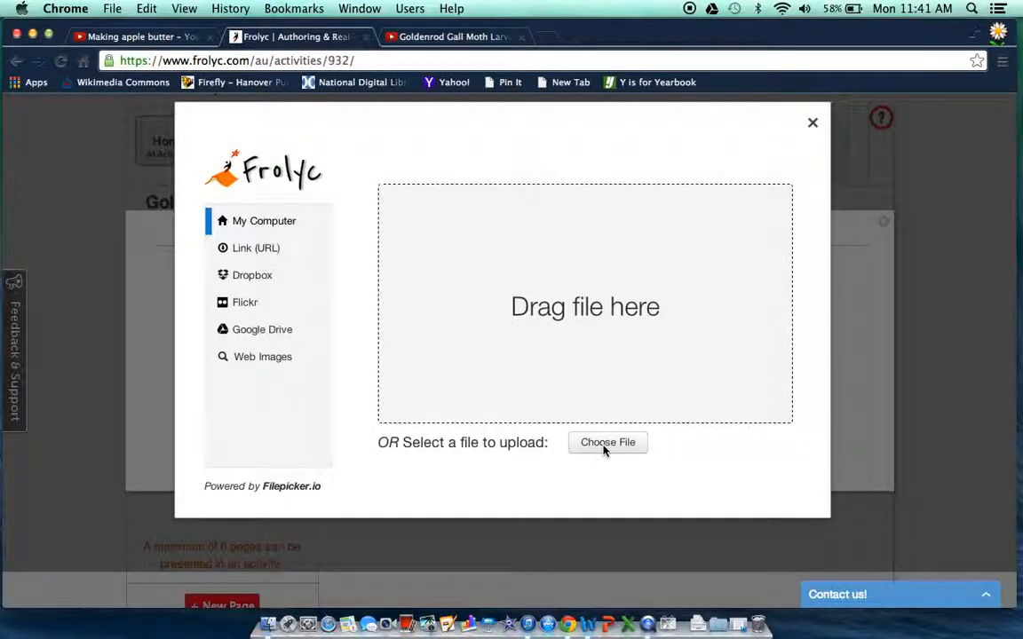